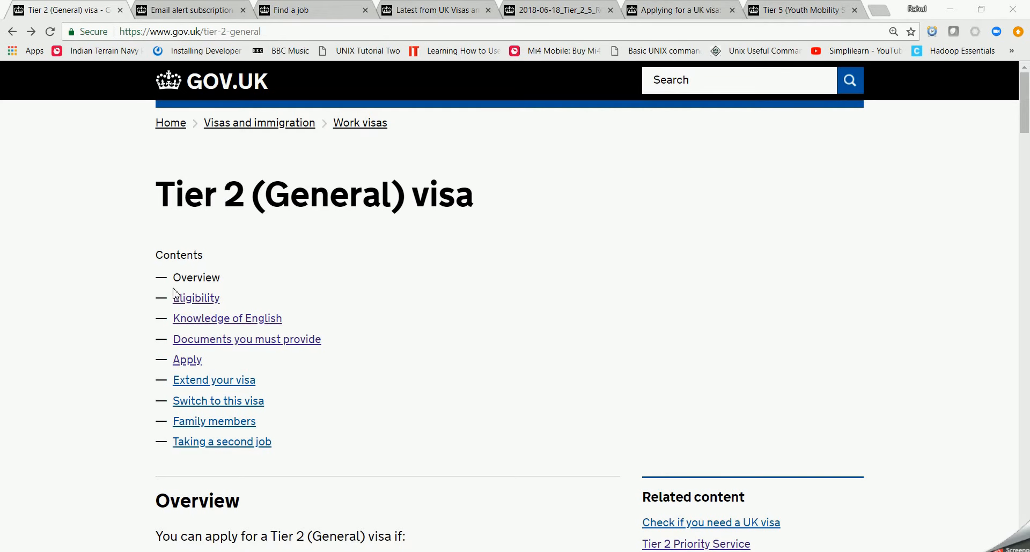
Open the Tier 2 (General) Eligibility section and read the sponsorship, salary and savings requirements.
{"action": "left_click", "coordinate": [195, 298]}
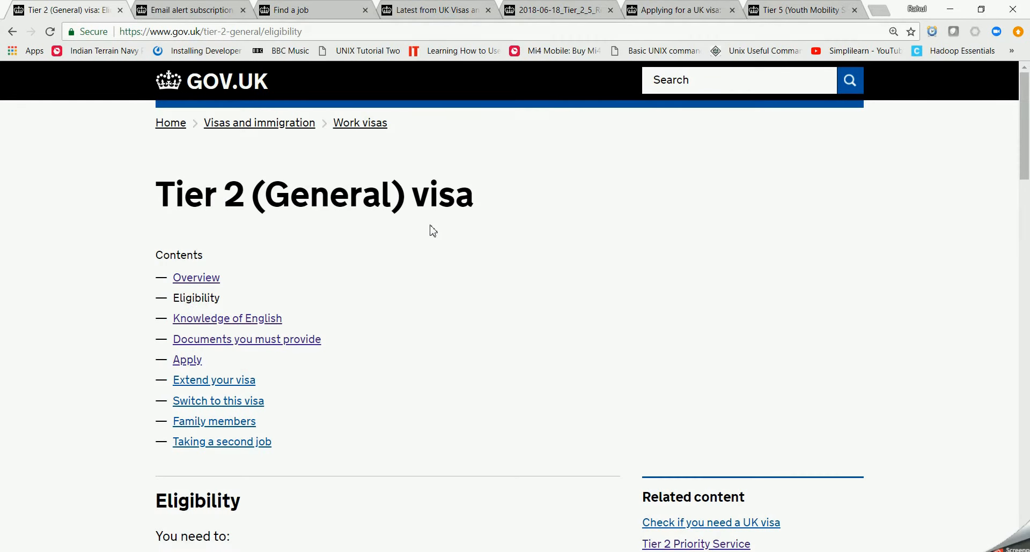
{"action": "scroll", "scroll_direction": "down", "scroll_amount": 3}
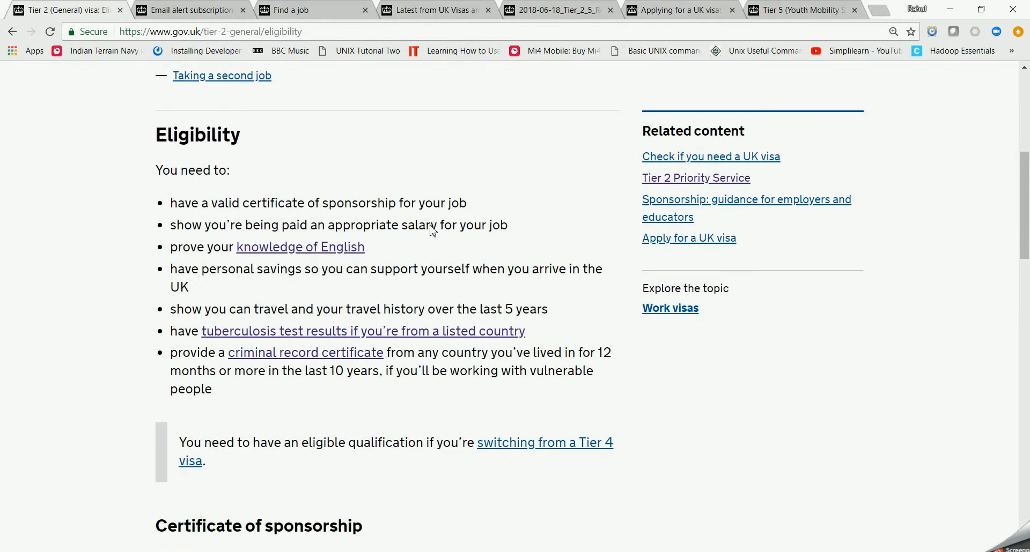
{"action": "scroll", "scroll_direction": "down", "scroll_amount": 3}
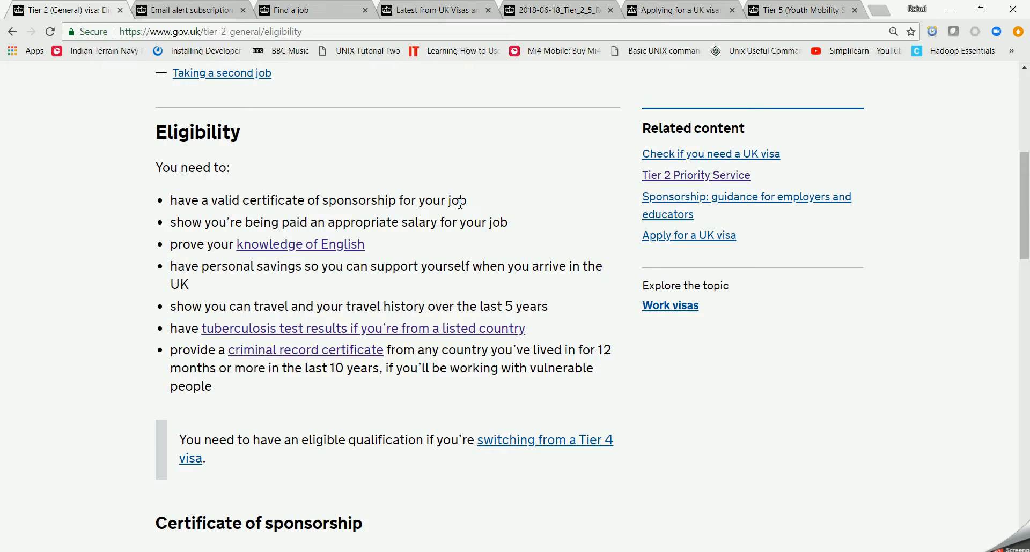
{"action": "mouse_move", "coordinate": [430, 204]}
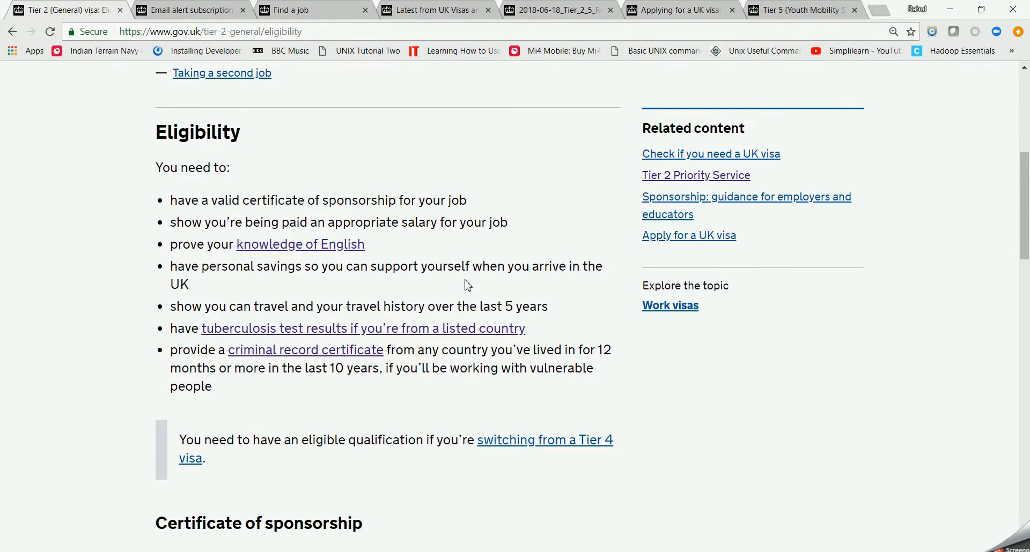
{"action": "scroll", "scroll_direction": "down", "scroll_amount": 3}
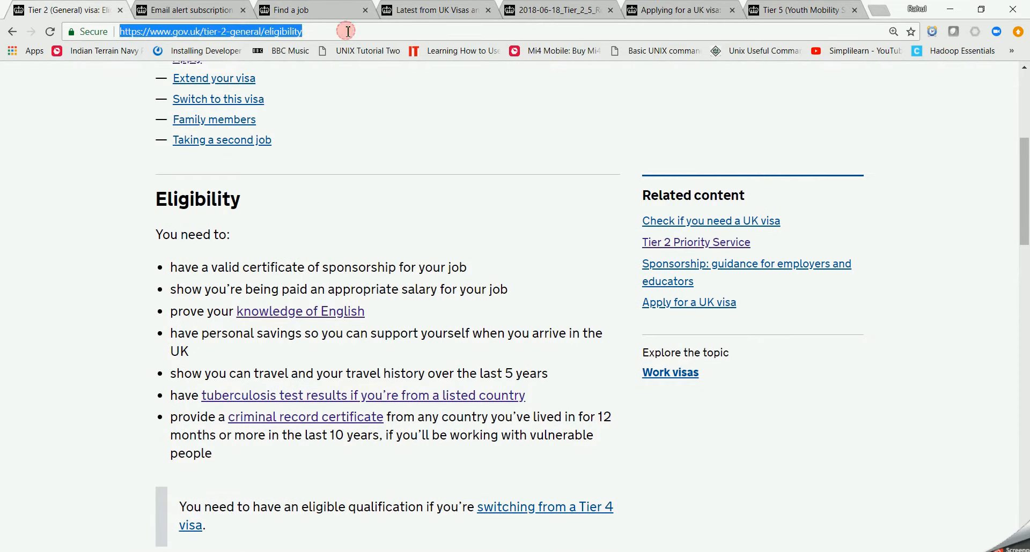
{"action": "scroll", "scroll_direction": "down", "scroll_amount": 3}
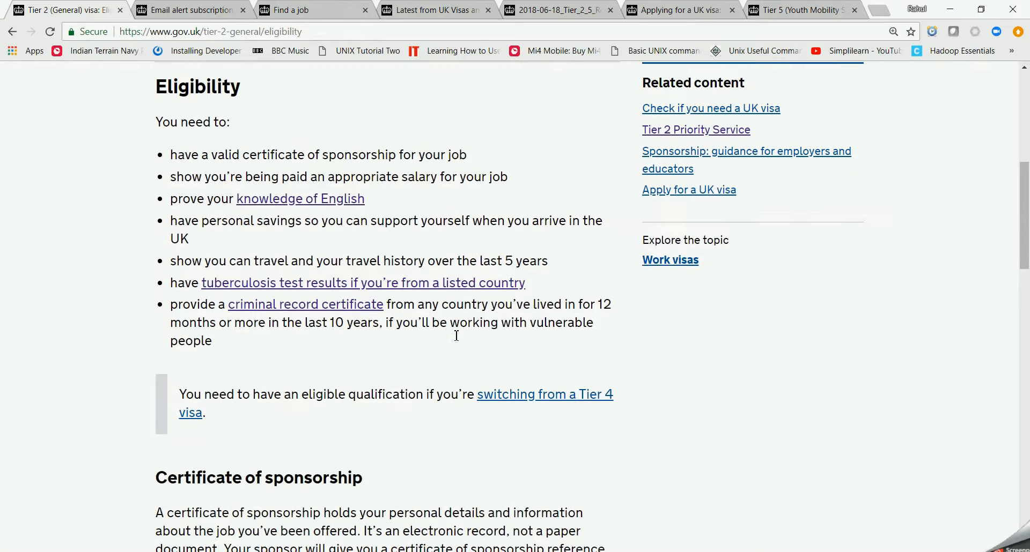
{"action": "scroll", "scroll_direction": "down", "scroll_amount": 3}
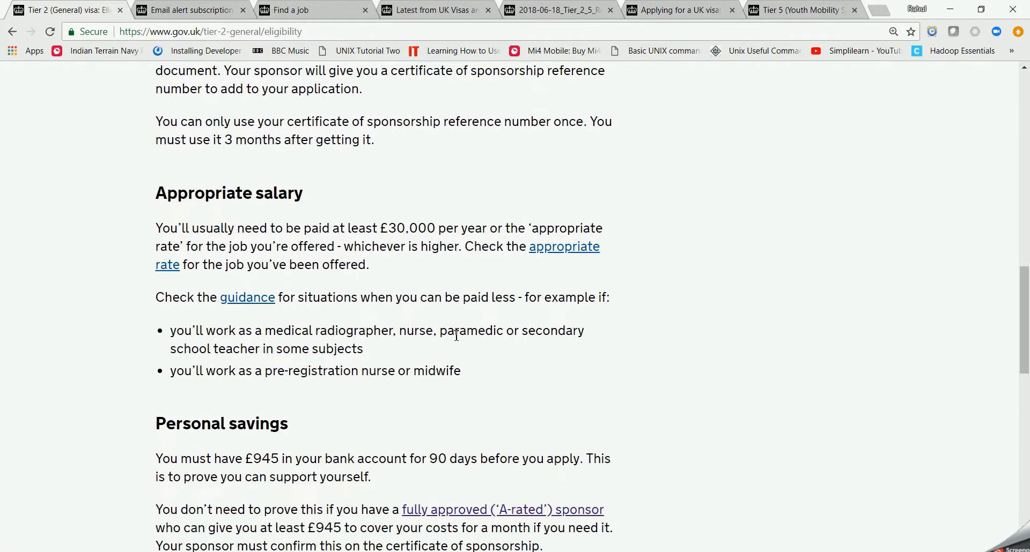
{"action": "scroll", "scroll_direction": "down", "scroll_amount": 3}
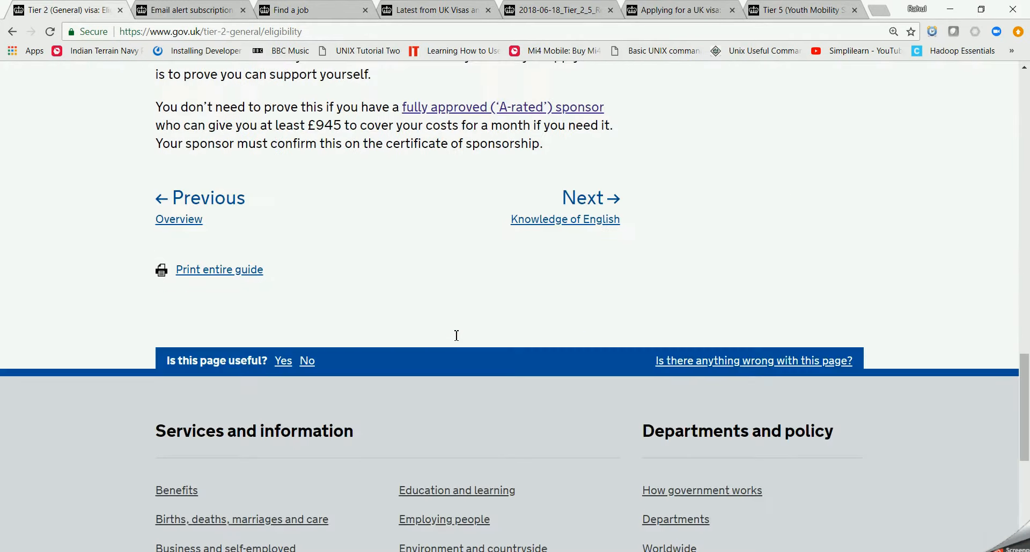
{"action": "scroll", "scroll_direction": "up", "scroll_amount": 3}
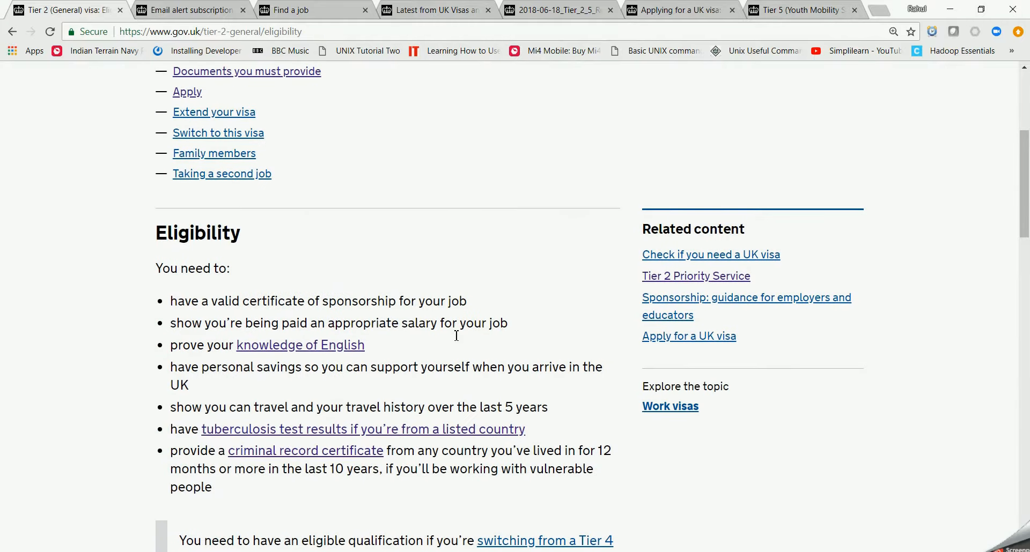
{"action": "scroll", "scroll_direction": "up", "scroll_amount": 3}
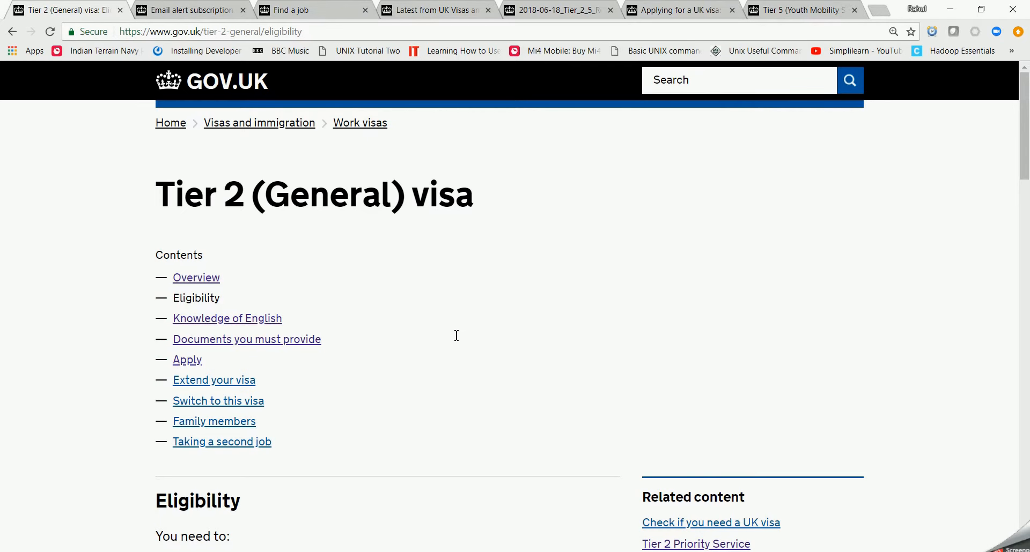
{"action": "scroll", "scroll_direction": "down", "scroll_amount": 3}
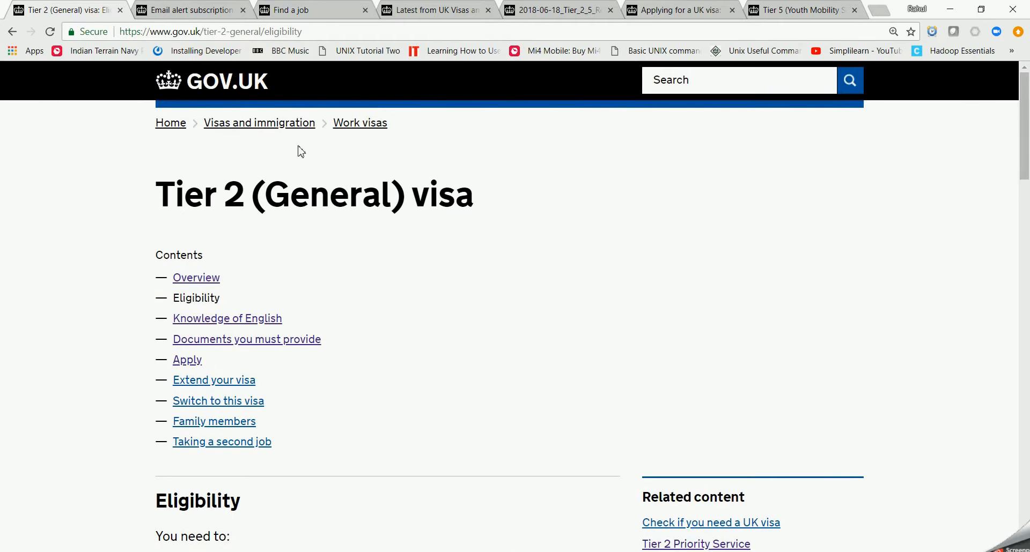
Switch to the UK Visas and Immigration email alert subscription page.
{"action": "left_click", "coordinate": [188, 10]}
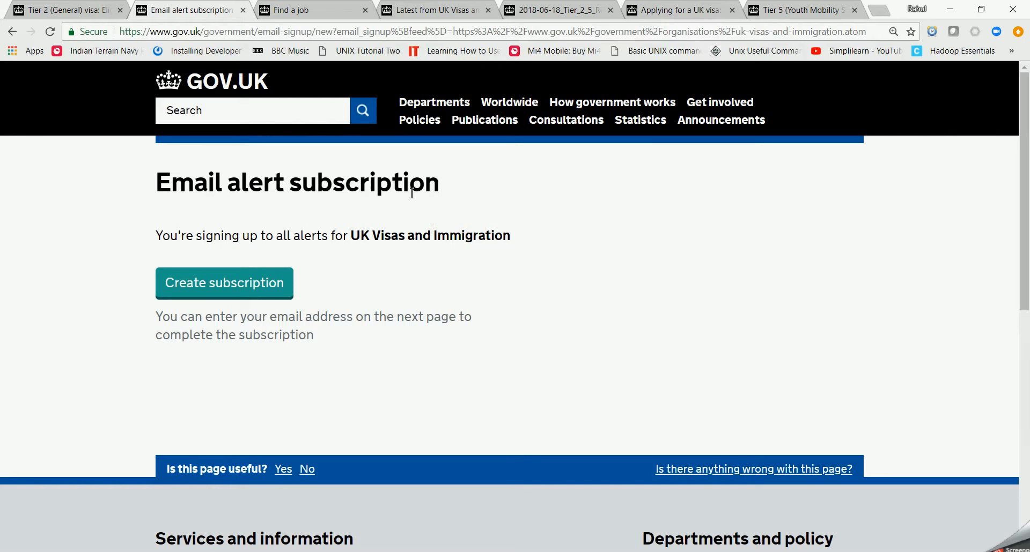
{"action": "mouse_move", "coordinate": [458, 239]}
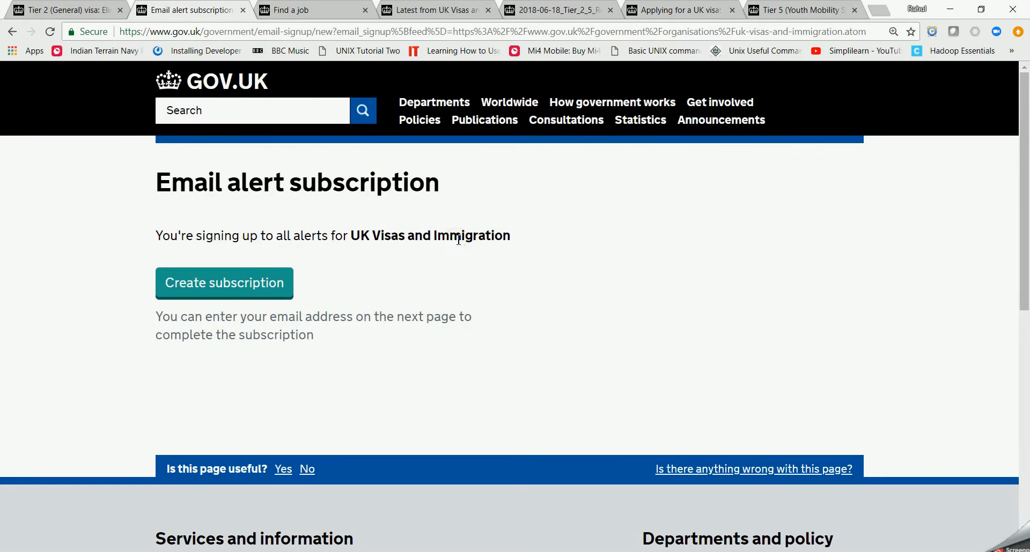
{"action": "mouse_move", "coordinate": [310, 32]}
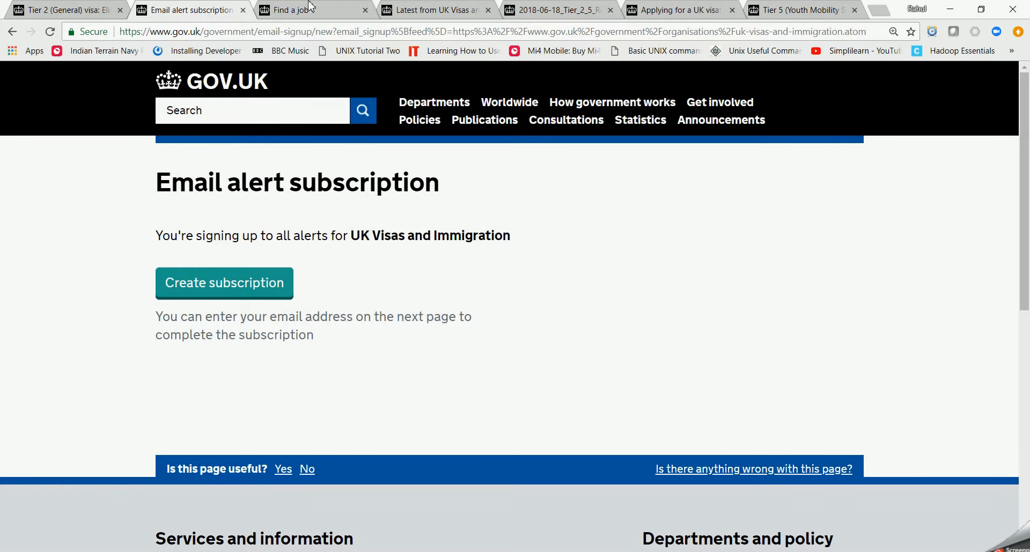
{"action": "mouse_move", "coordinate": [309, 10]}
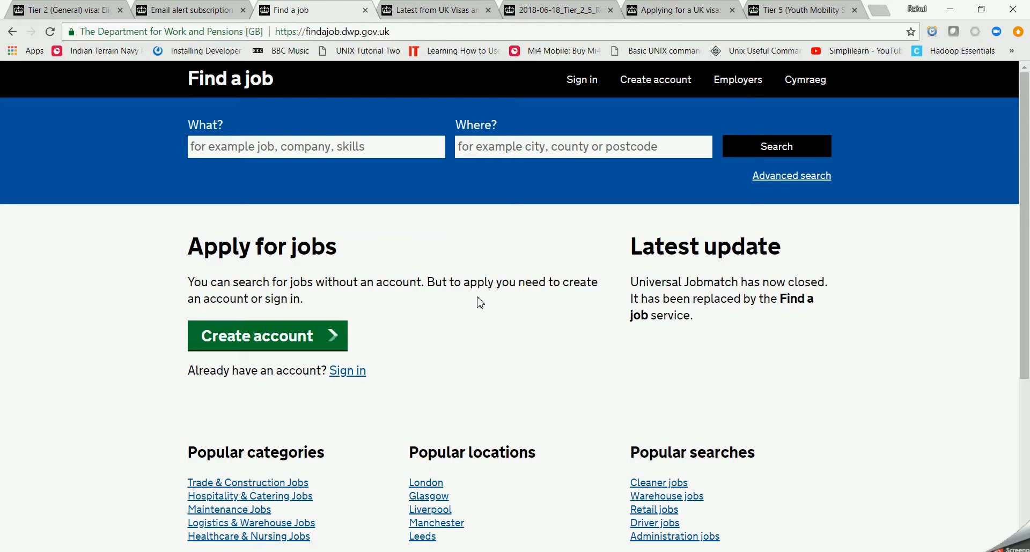
{"action": "mouse_move", "coordinate": [481, 277]}
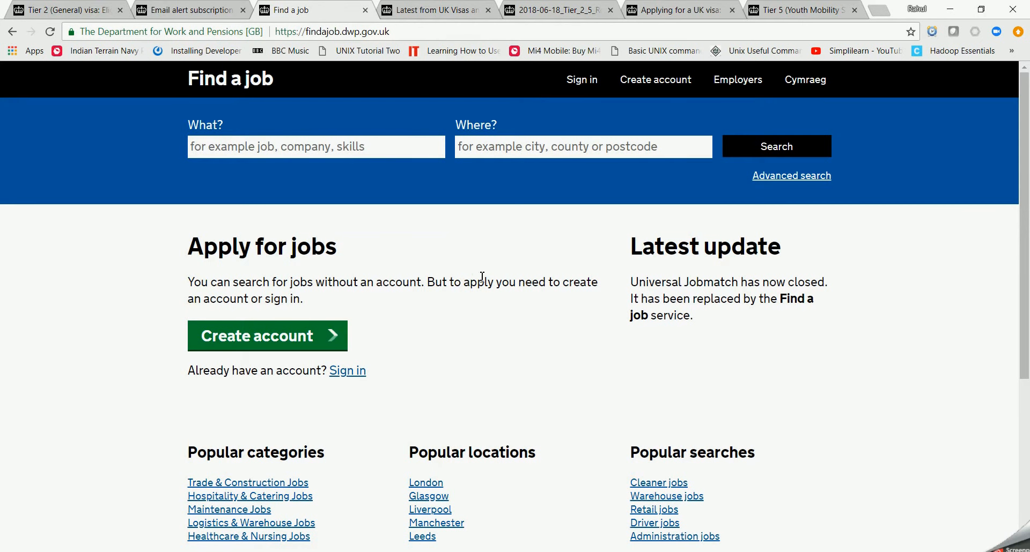
{"action": "mouse_move", "coordinate": [420, 10]}
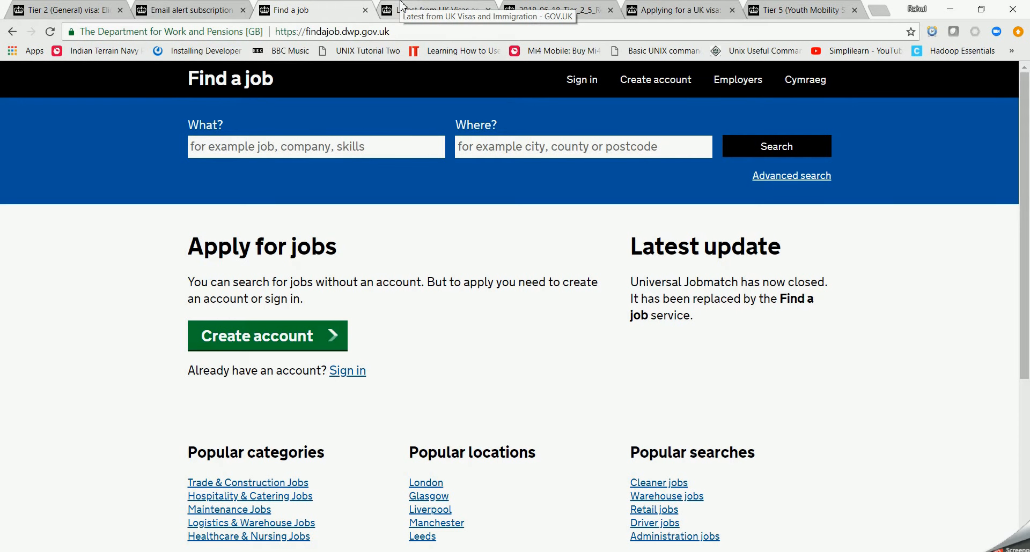
Switch to the 'Latest from UK Visas and Immigration' documents list.
{"action": "left_click", "coordinate": [436, 9]}
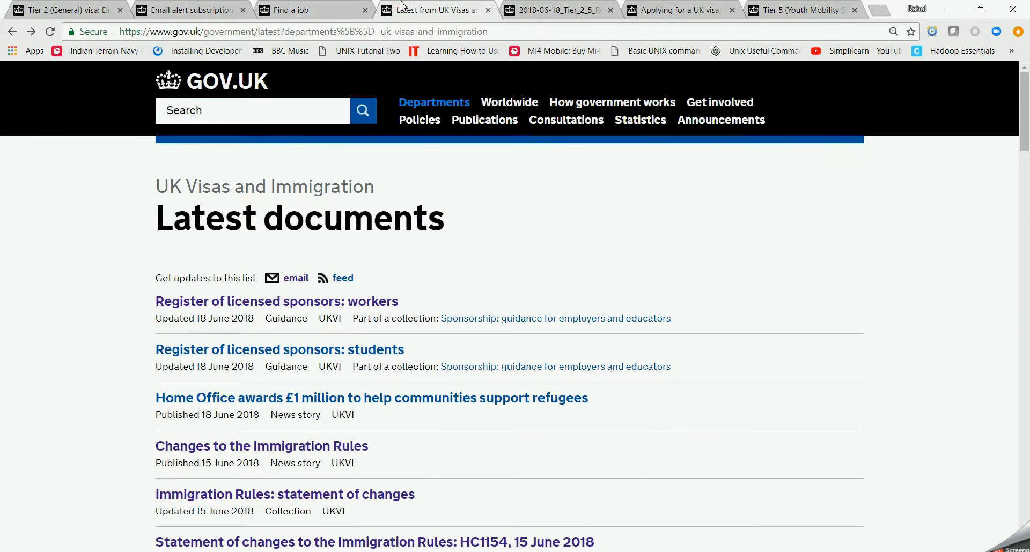
{"action": "mouse_move", "coordinate": [457, 210]}
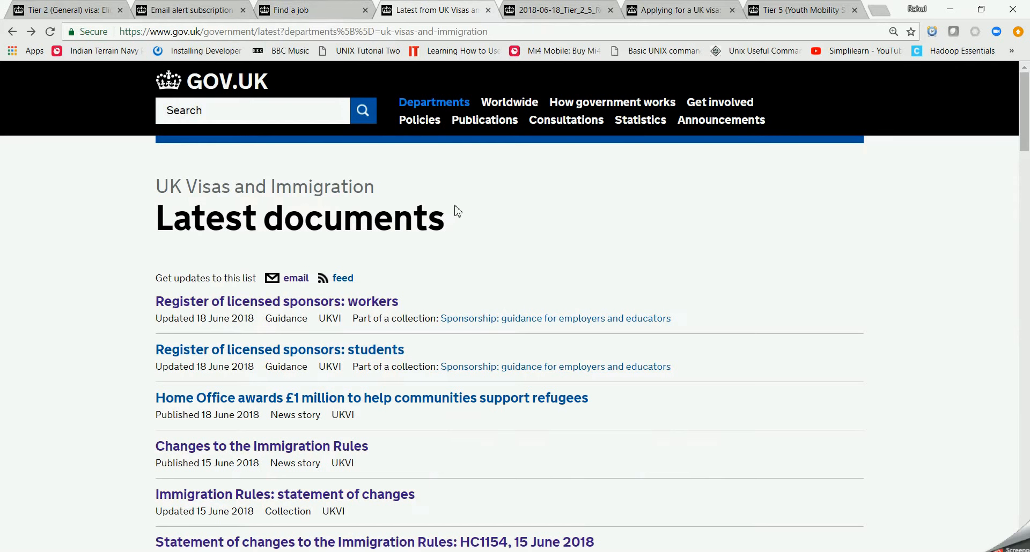
{"action": "mouse_move", "coordinate": [384, 234]}
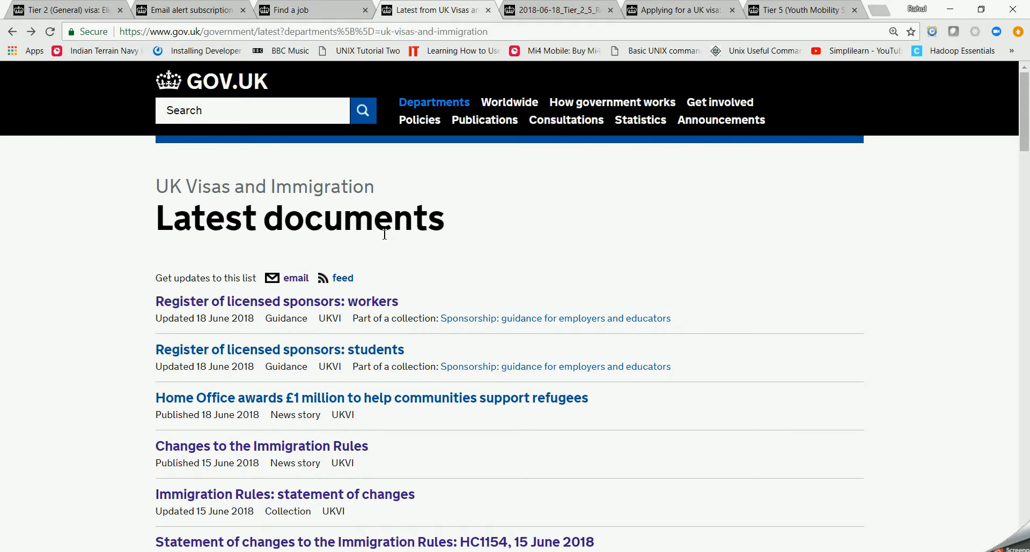
{"action": "mouse_move", "coordinate": [214, 324]}
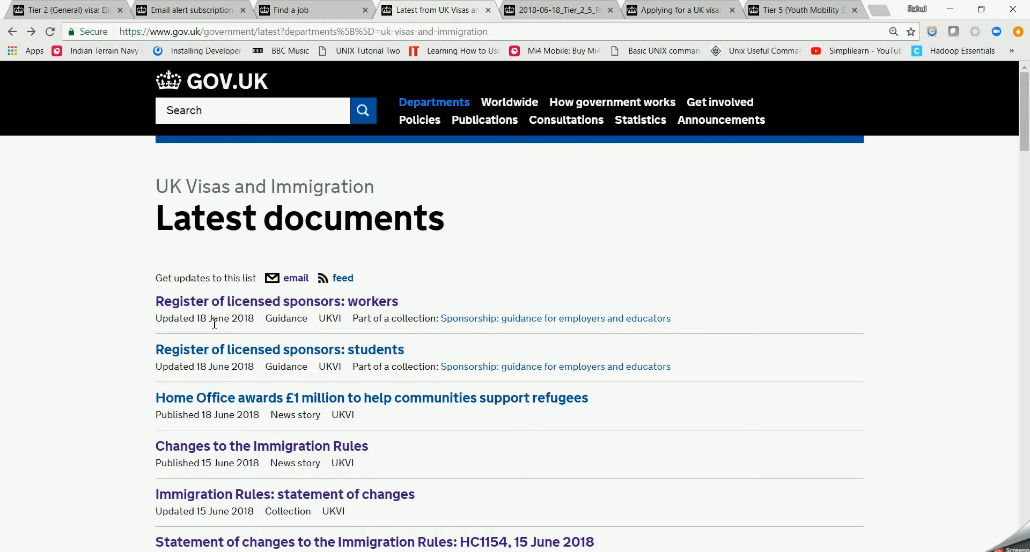
{"action": "mouse_move", "coordinate": [205, 324]}
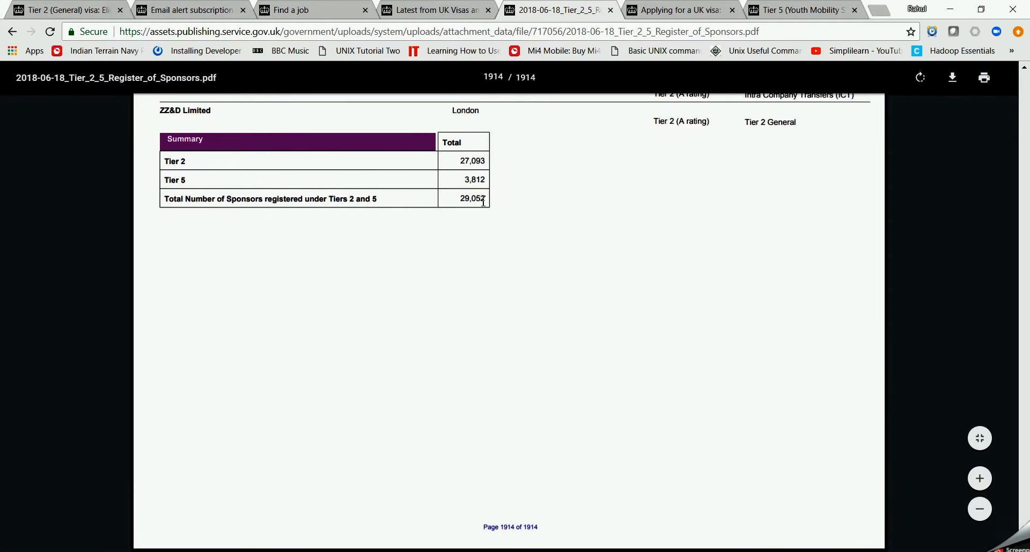
{"action": "mouse_move", "coordinate": [526, 210]}
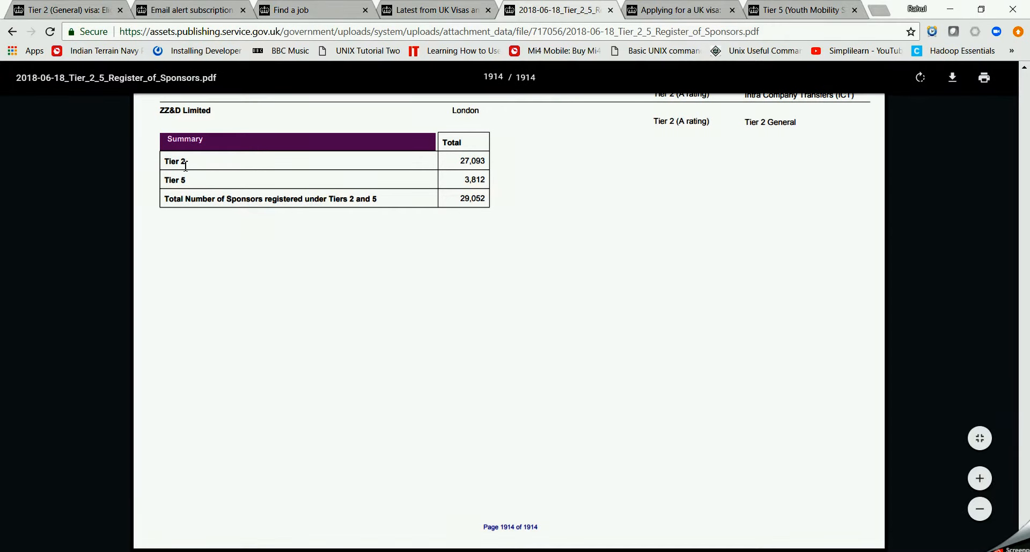
{"action": "mouse_move", "coordinate": [187, 184]}
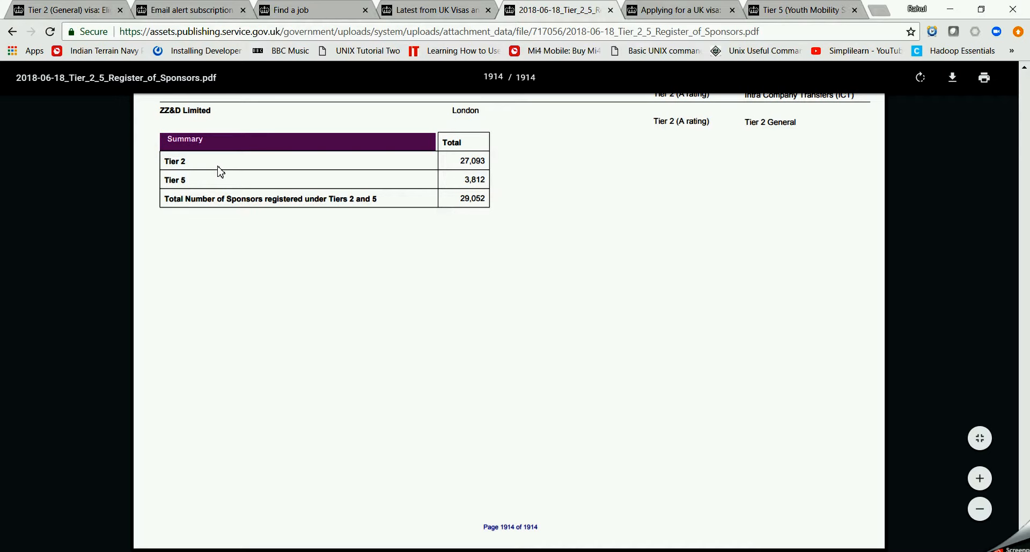
{"action": "mouse_move", "coordinate": [550, 128]}
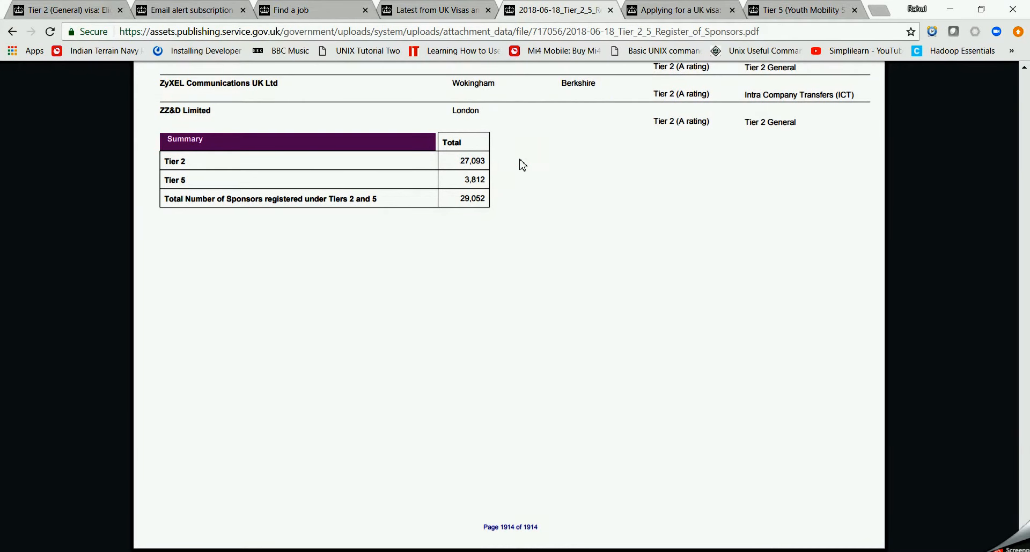
Read the Register of Sponsors summary totals, then bring up the English language tests guidance.
{"action": "left_click", "coordinate": [509, 181]}
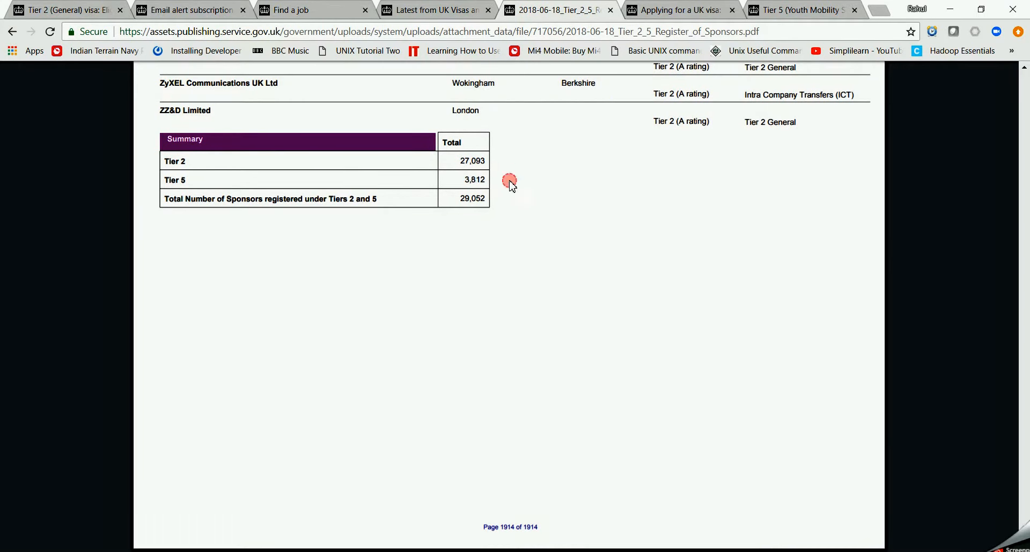
{"action": "left_click", "coordinate": [510, 181]}
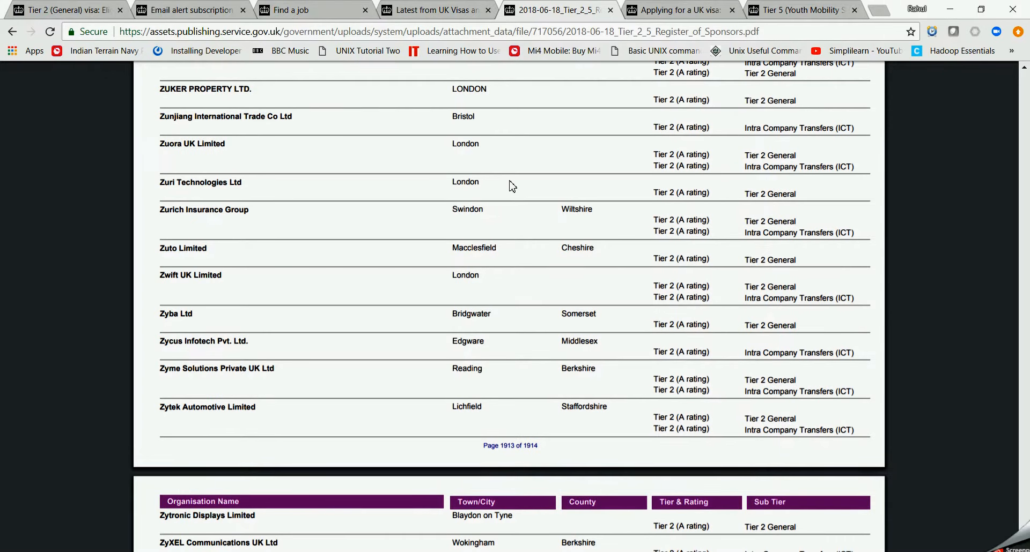
{"action": "scroll", "scroll_direction": "up", "scroll_amount": 3}
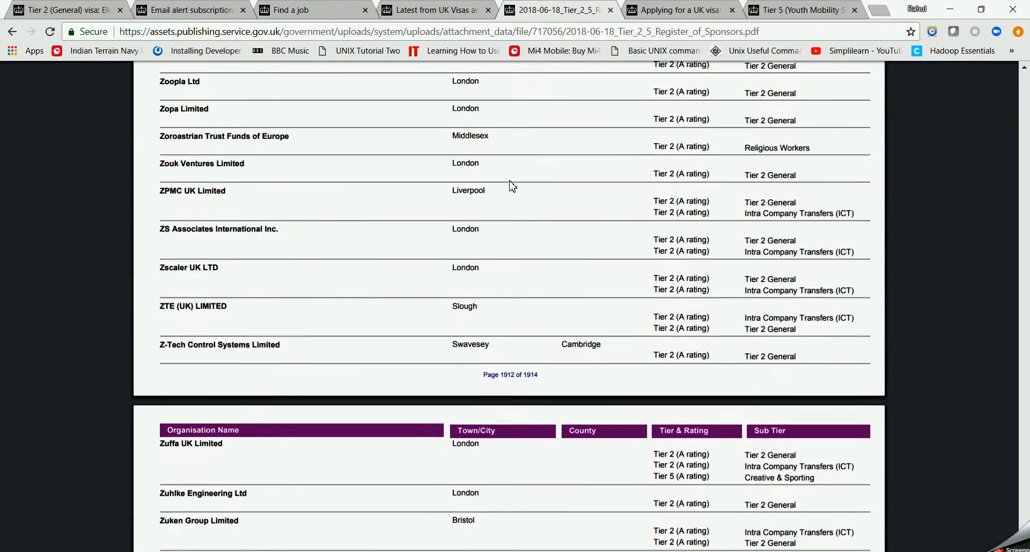
{"action": "scroll", "scroll_direction": "down", "scroll_amount": 3}
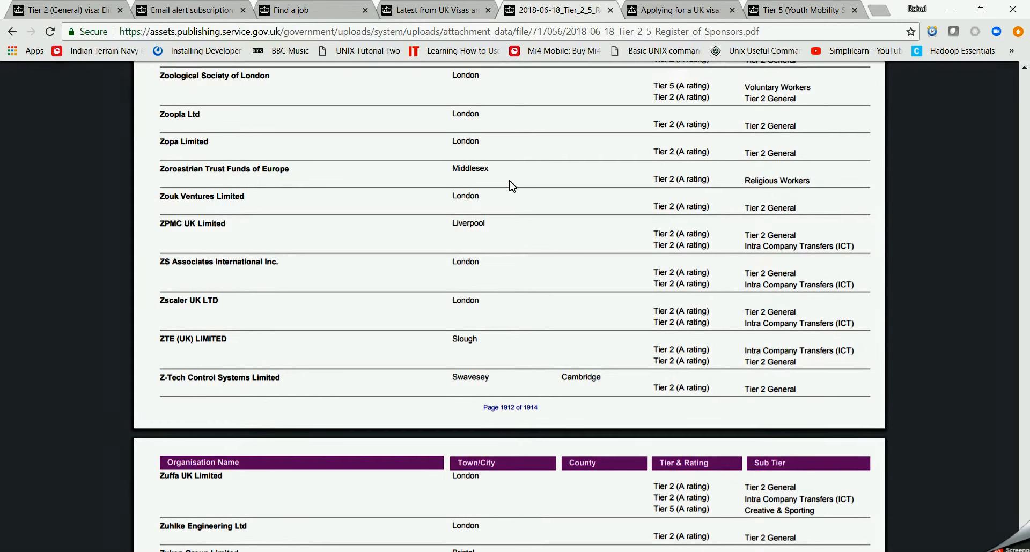
{"action": "scroll", "scroll_direction": "down", "scroll_amount": 3}
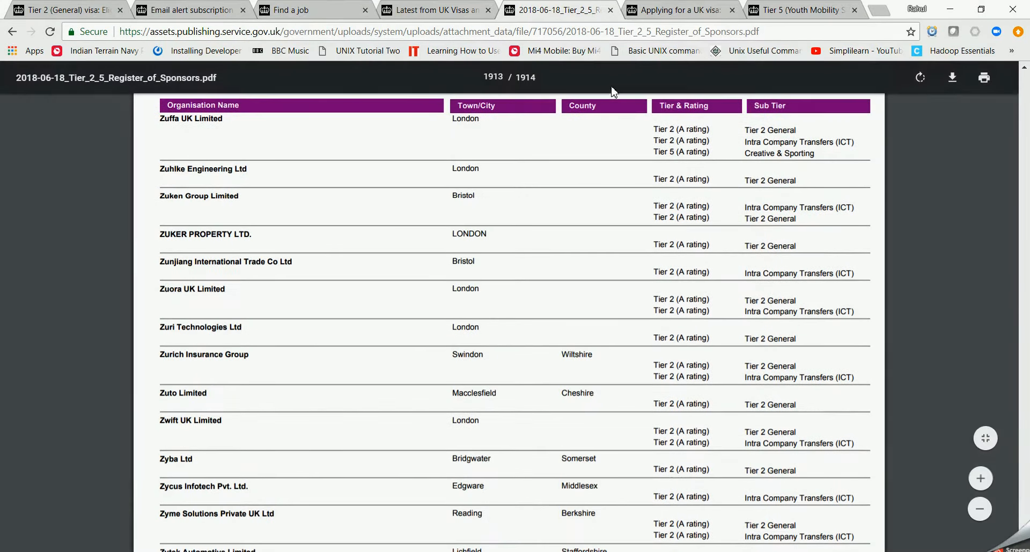
{"action": "left_click", "coordinate": [676, 9]}
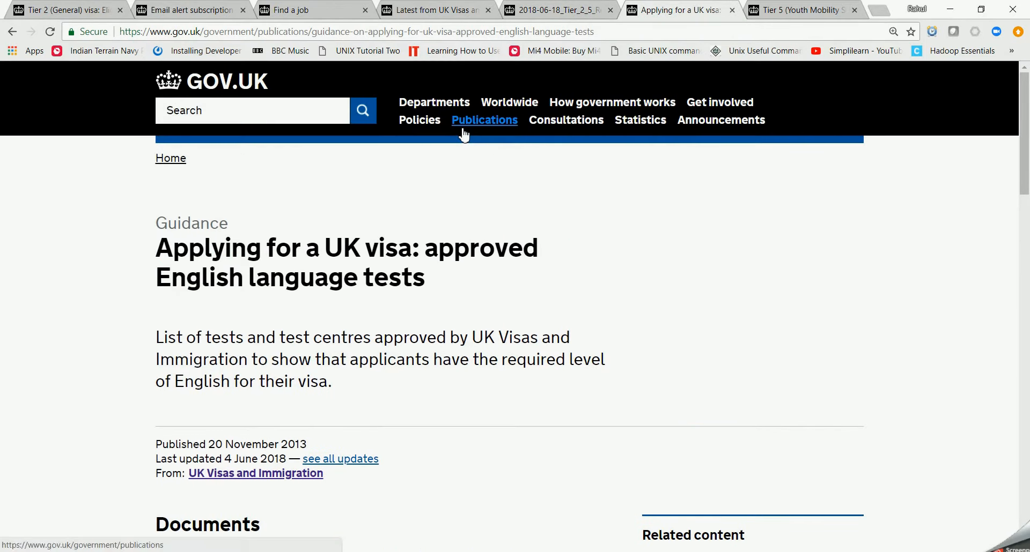
Scroll the approved English language tests guidance down to its Documents section.
{"action": "double_click", "coordinate": [211, 248]}
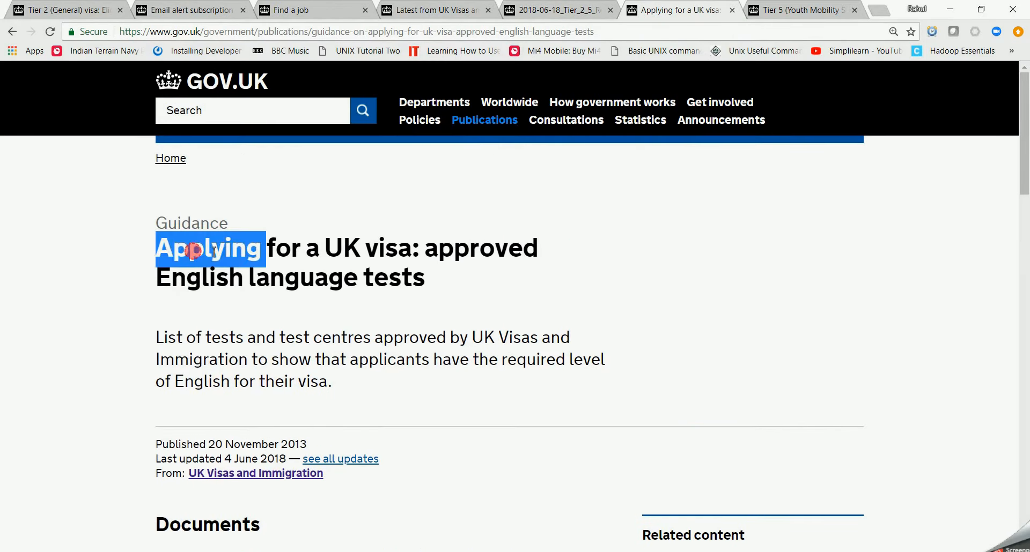
{"action": "left_click", "coordinate": [321, 248]}
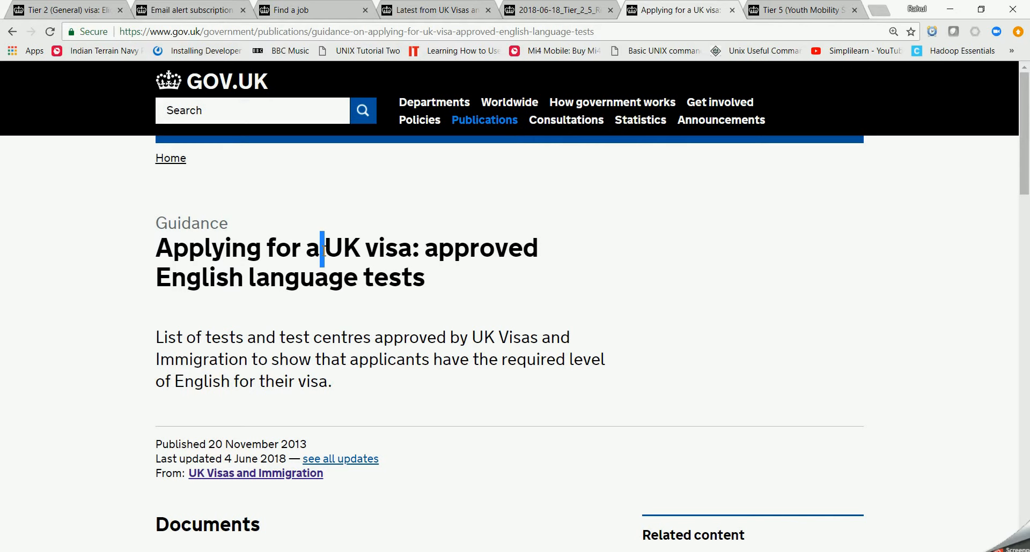
{"action": "scroll", "scroll_direction": "down", "scroll_amount": 3}
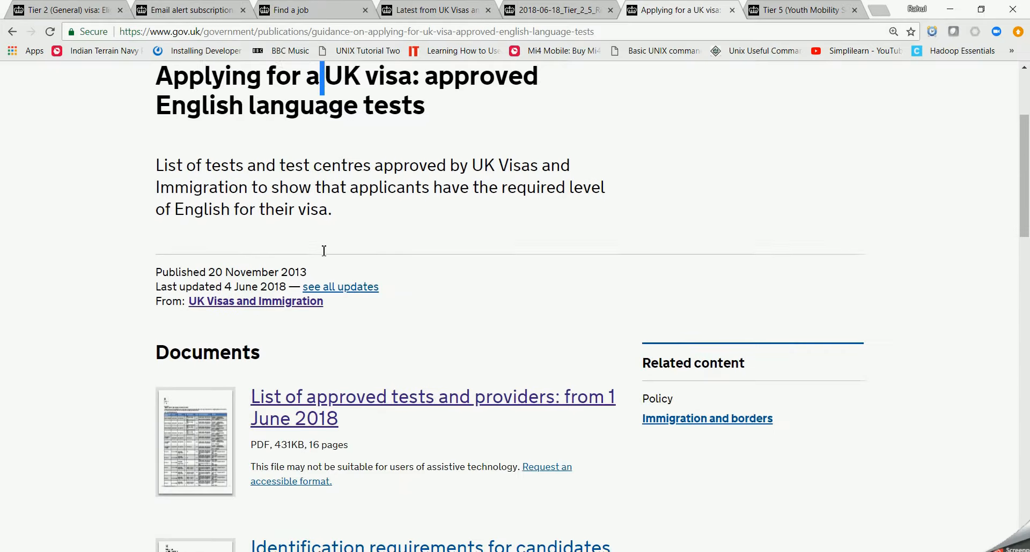
{"action": "scroll", "scroll_direction": "down", "scroll_amount": 3}
{"action": "type", "text": "p"}
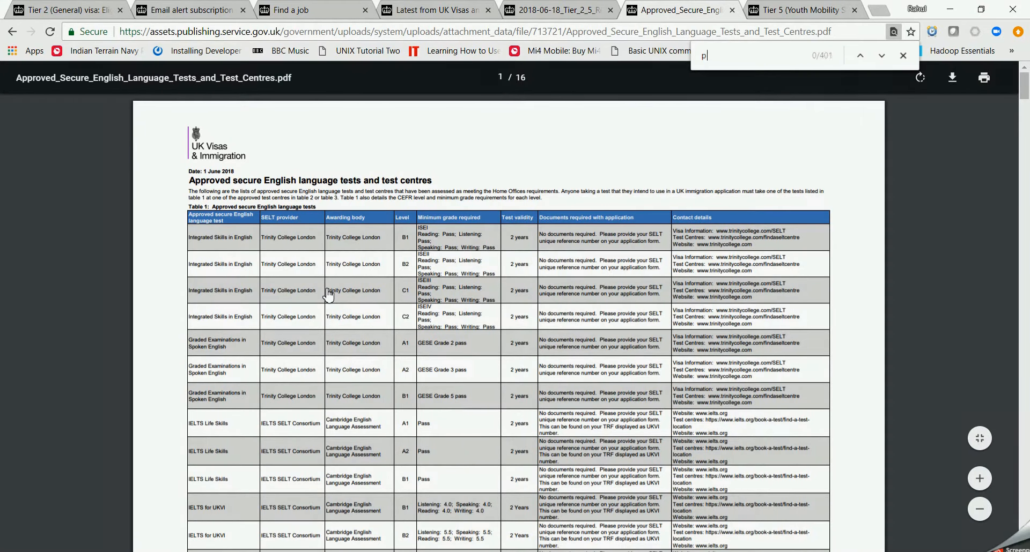
Search the test centres PDF for 'pune', then move to the Tier 5 Youth Mobility page.
{"action": "type", "text": "une"}
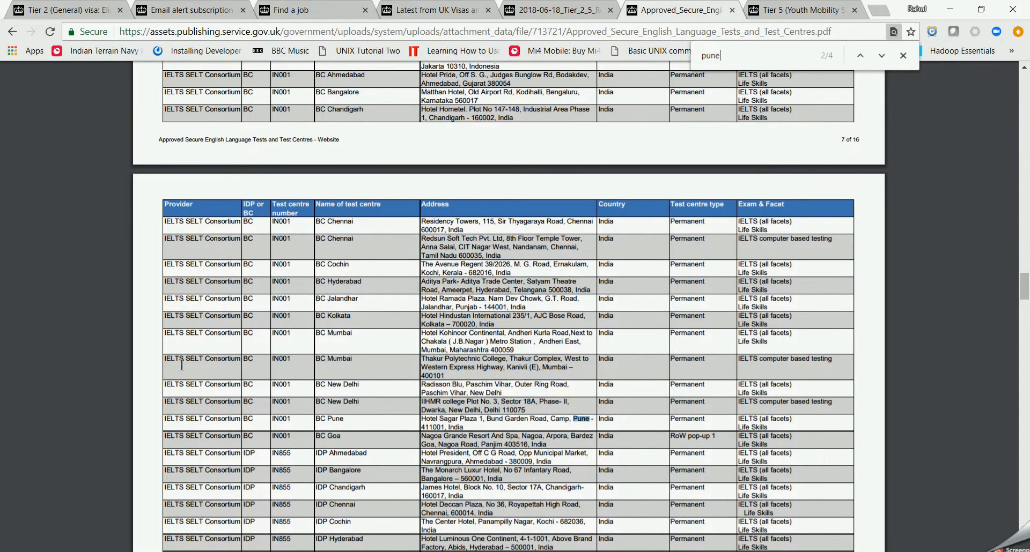
{"action": "mouse_move", "coordinate": [464, 421]}
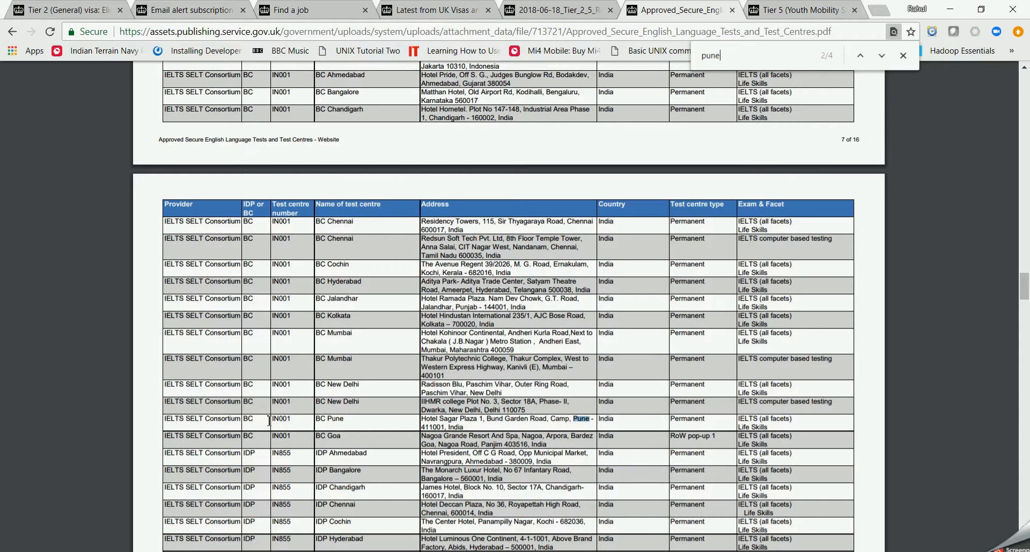
{"action": "mouse_move", "coordinate": [220, 423]}
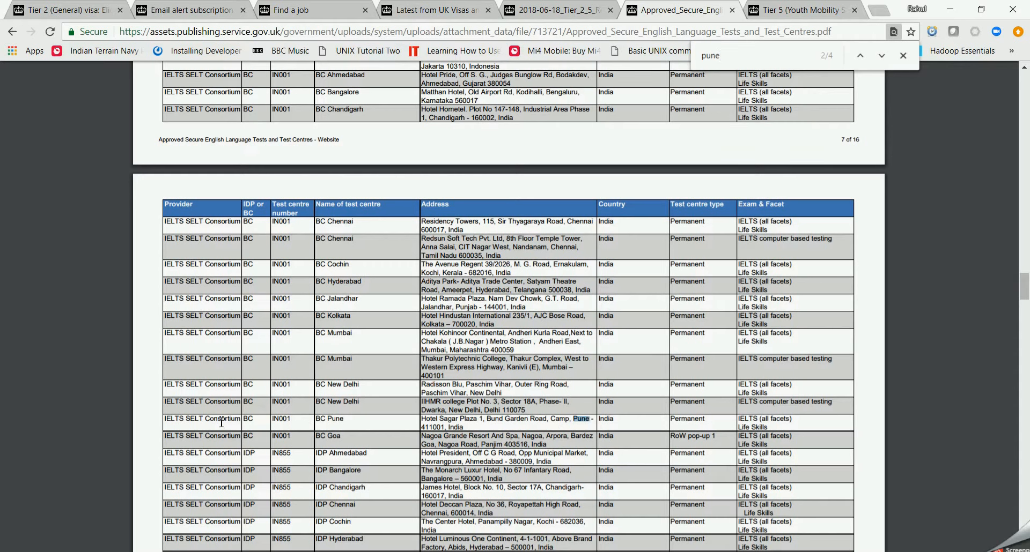
{"action": "mouse_move", "coordinate": [351, 423]}
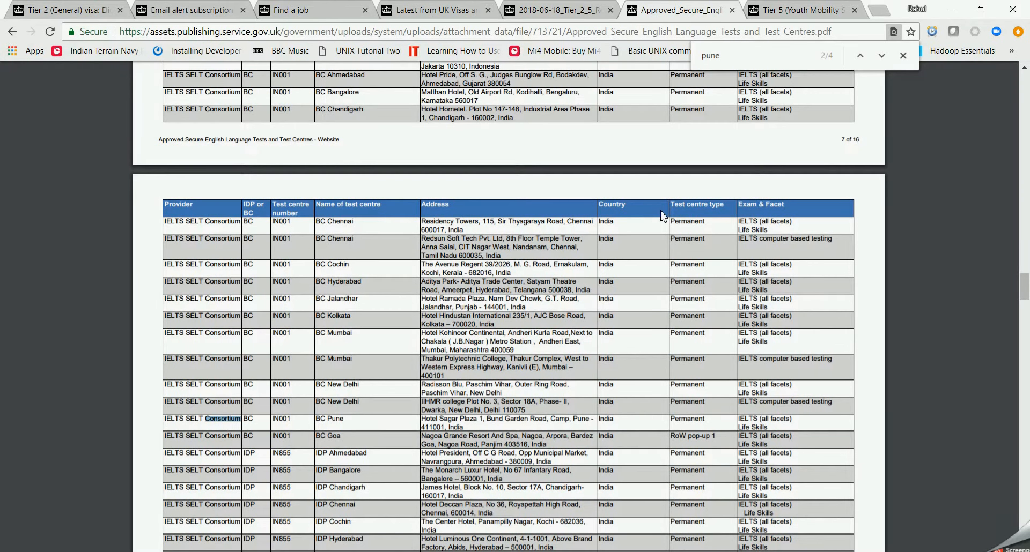
{"action": "left_click", "coordinate": [801, 9]}
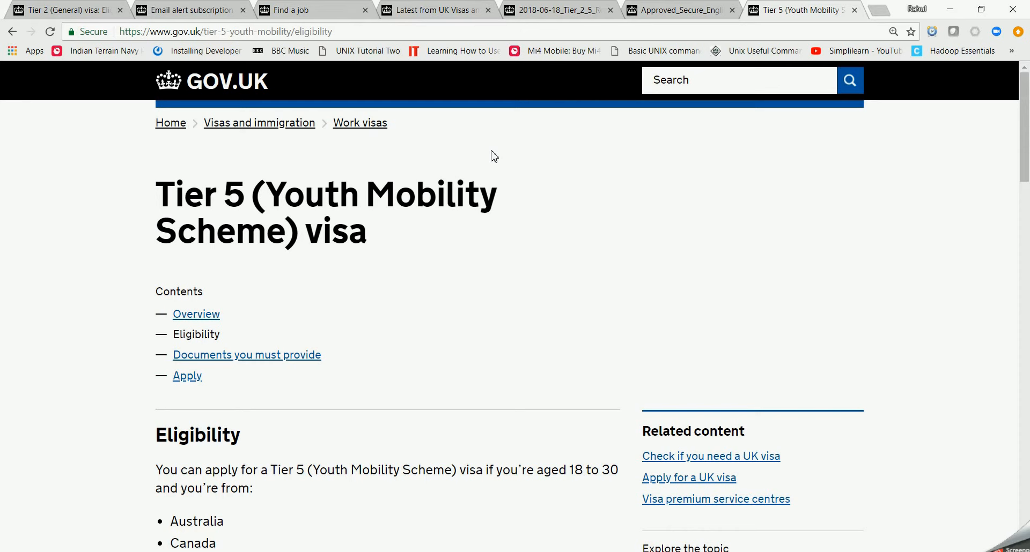
Scroll through the Tier 5 eligible countries and exclusions down to the savings requirement.
{"action": "scroll", "scroll_direction": "down", "scroll_amount": 3}
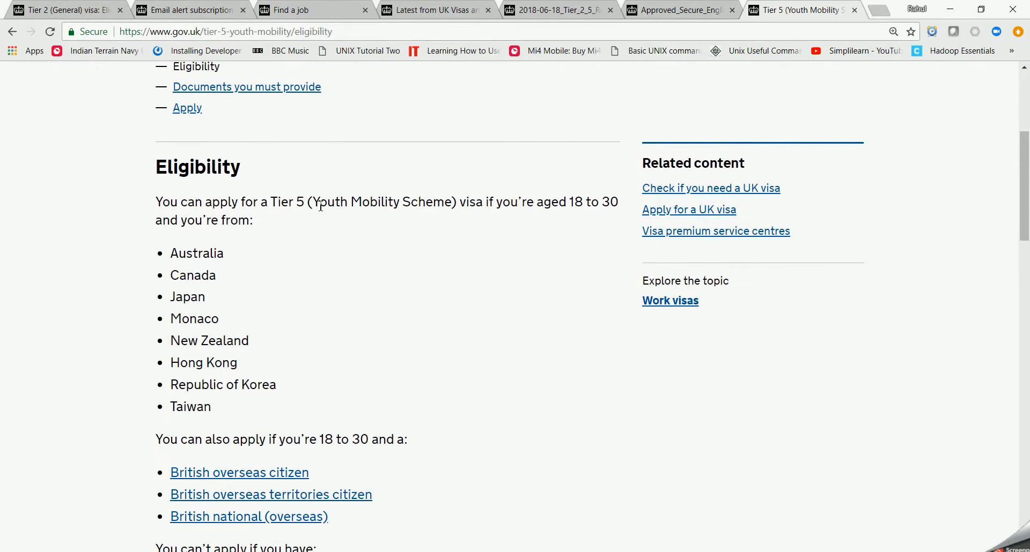
{"action": "mouse_move", "coordinate": [499, 213]}
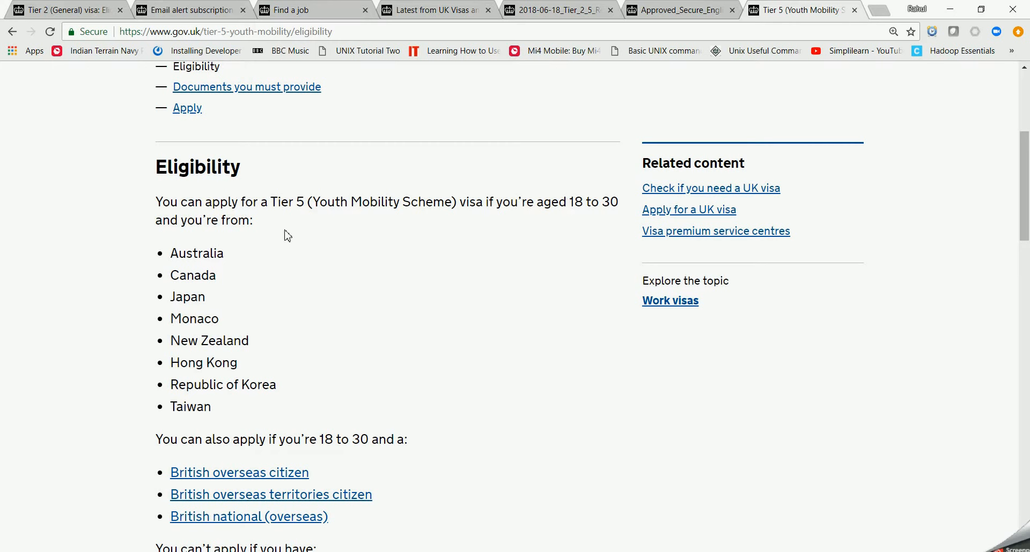
{"action": "mouse_move", "coordinate": [224, 227]}
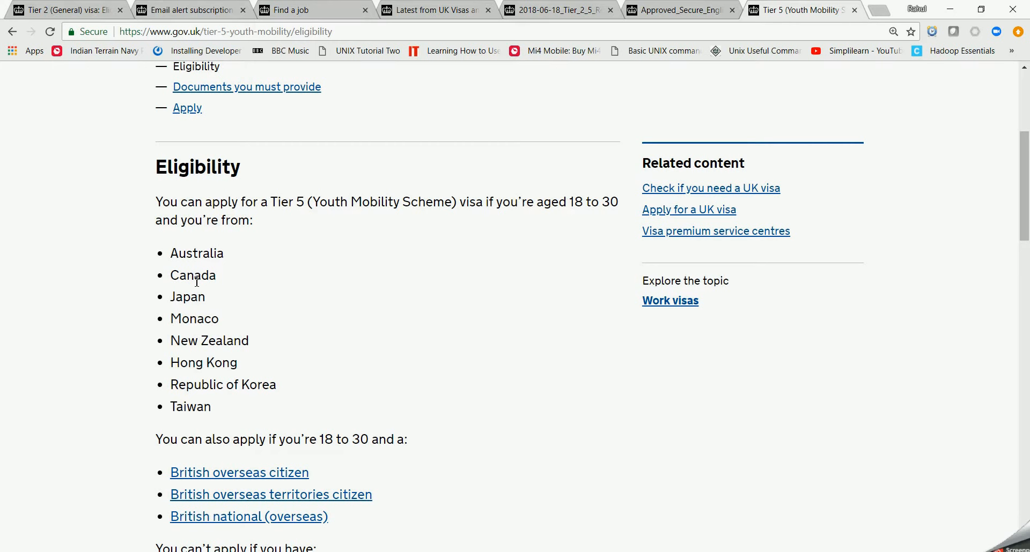
{"action": "mouse_move", "coordinate": [182, 321]}
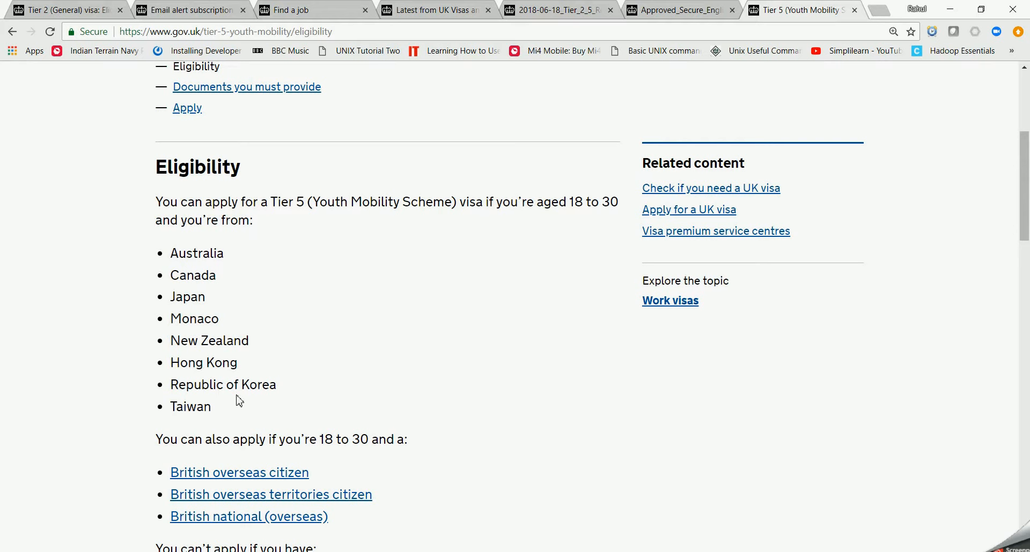
{"action": "mouse_move", "coordinate": [316, 405]}
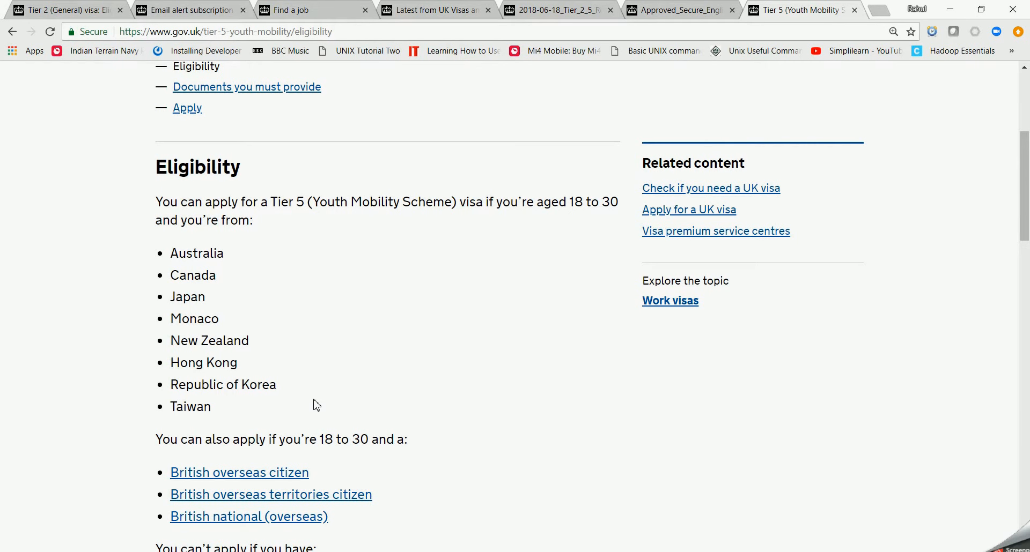
{"action": "scroll", "scroll_direction": "down", "scroll_amount": 3}
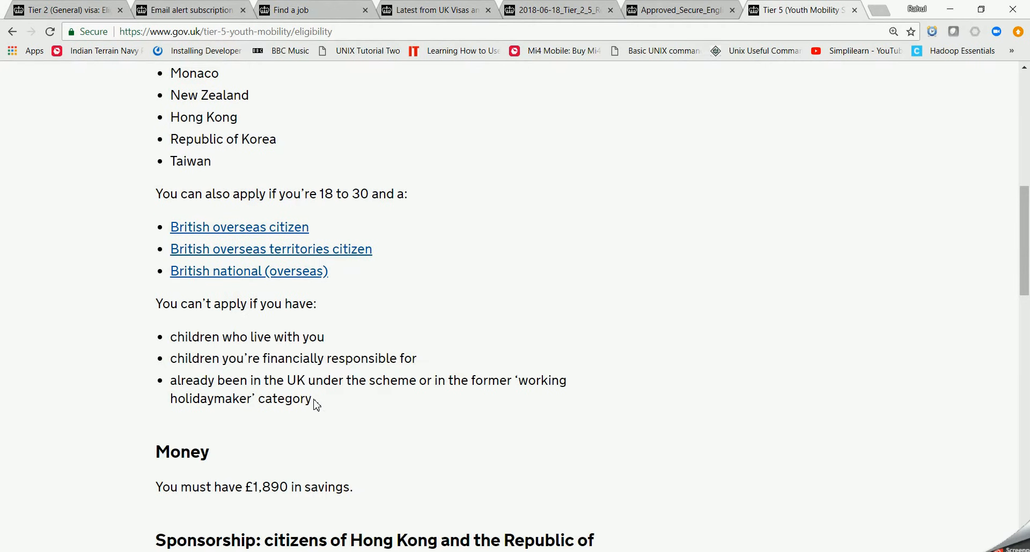